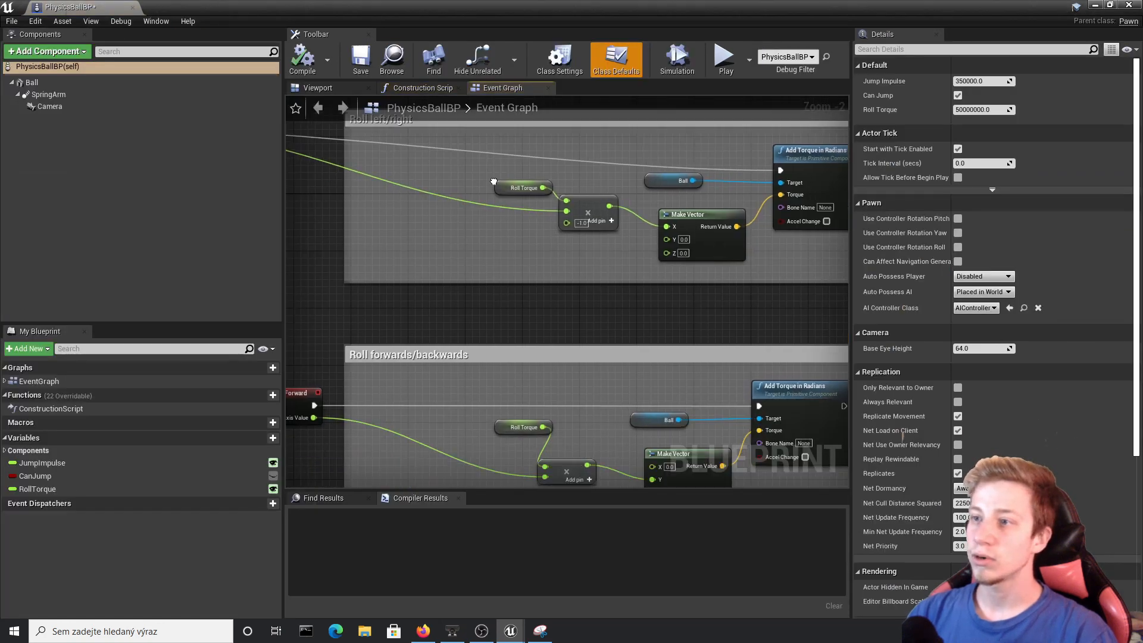
Zoom the event graph to an empty area ready for placing Event Tick.
{"action": "scroll", "scroll_direction": "down", "scroll_amount": 3}
{"action": "type", "text": "get play"}
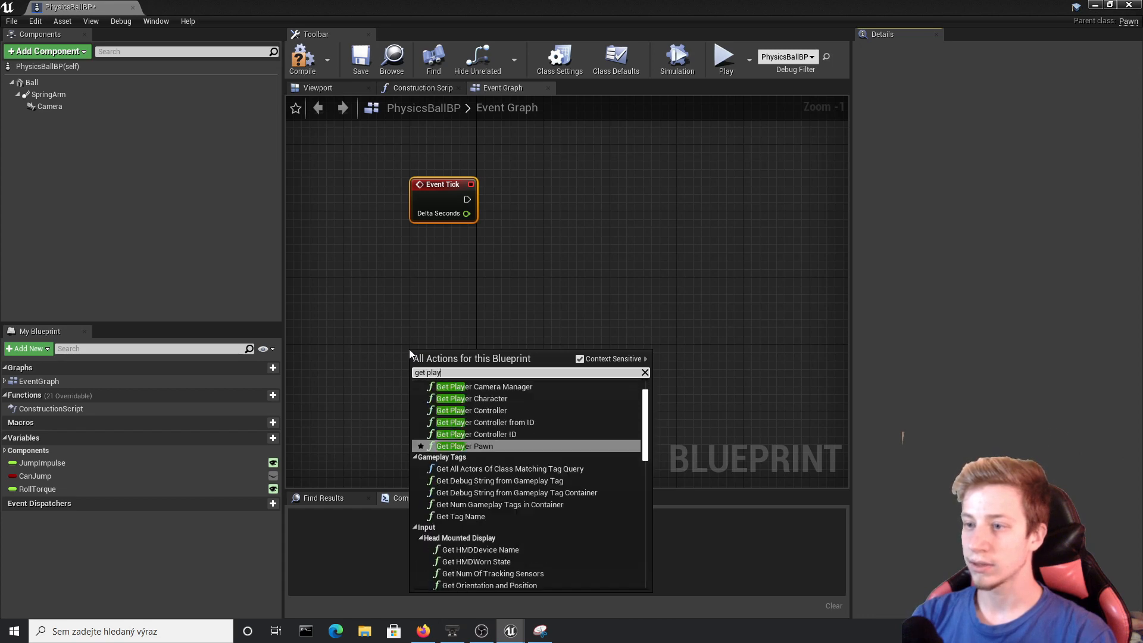
Add Get Player Controller and search 'get inp' for Get Input Motion State from its Return Value.
{"action": "left_click", "coordinate": [471, 410]}
{"action": "type", "text": "g"}
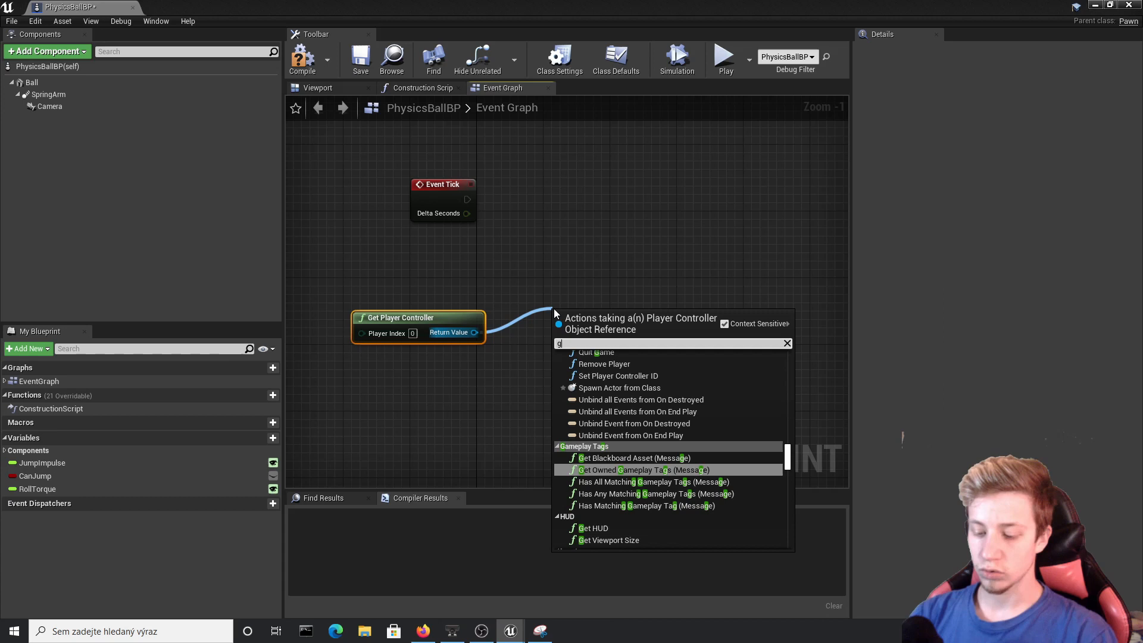
{"action": "type", "text": "et inp"}
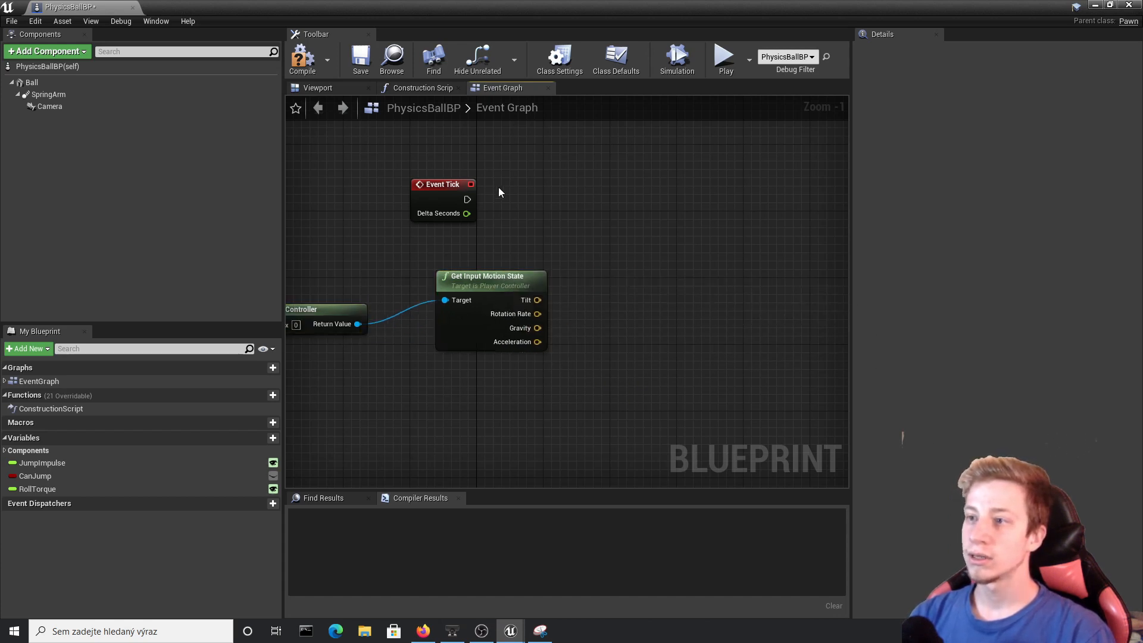
{"action": "left_click_drag", "start_coordinate": [467, 199], "coordinate": [699, 216]}
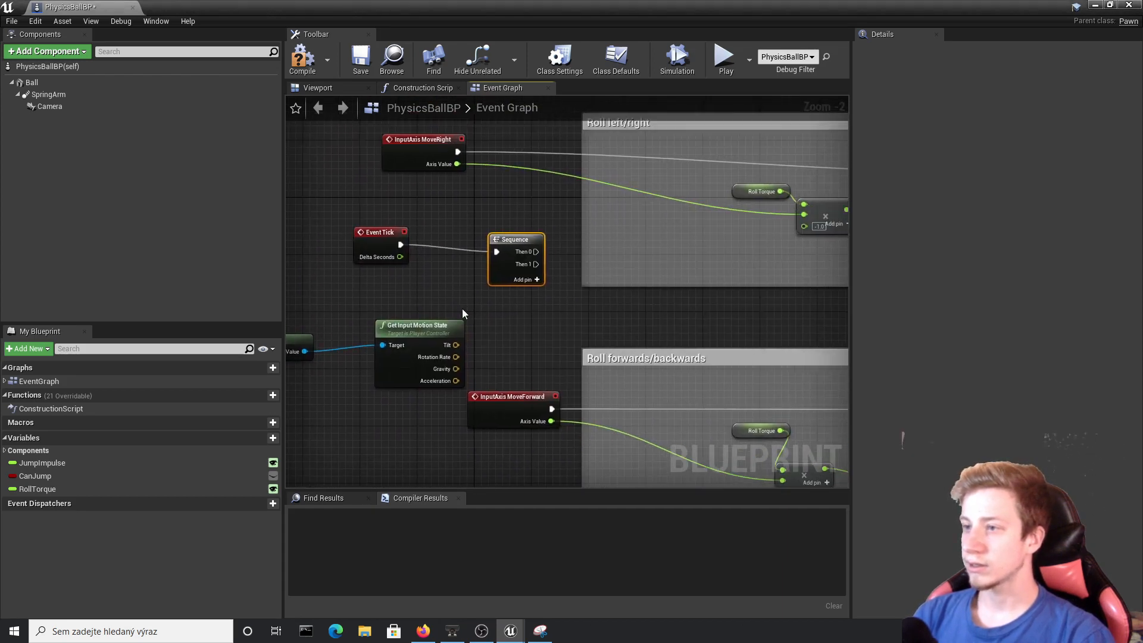
Zoom out to bring the Sequence node and Roll left/right torque node into view.
{"action": "scroll", "scroll_direction": "down", "scroll_amount": 3}
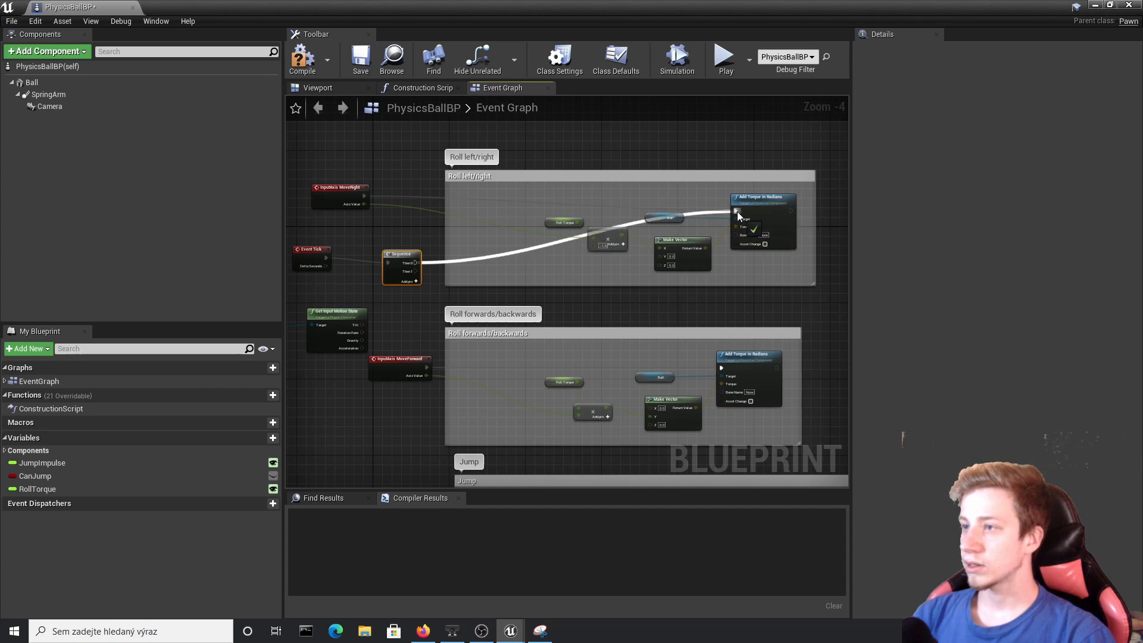